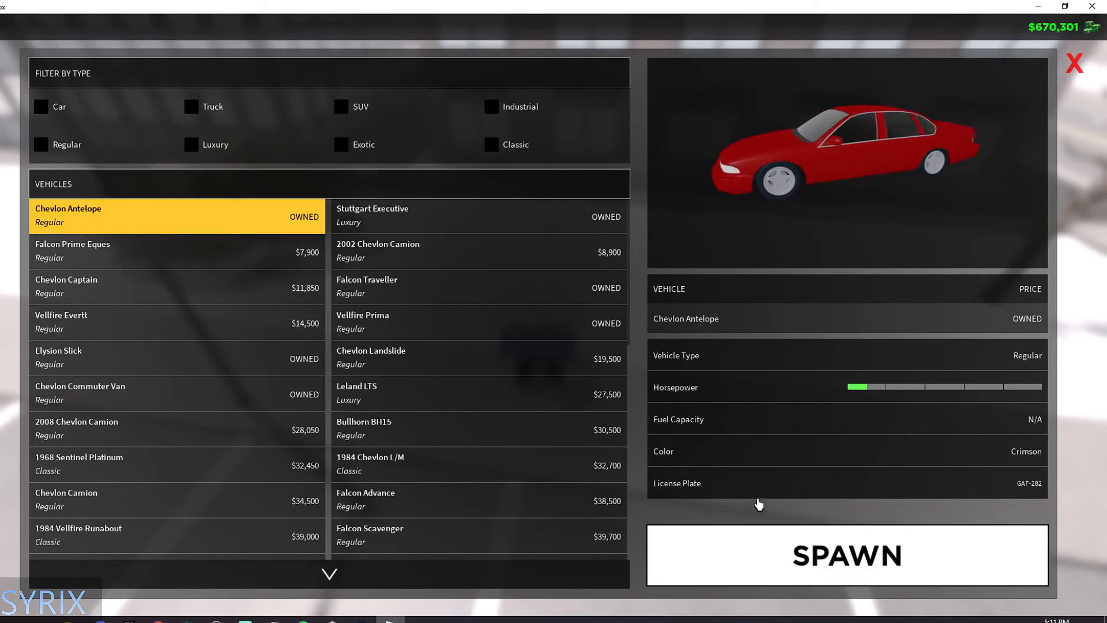
Select the owned red Chevlon Antelope to show its preview and stats
click(846, 555)
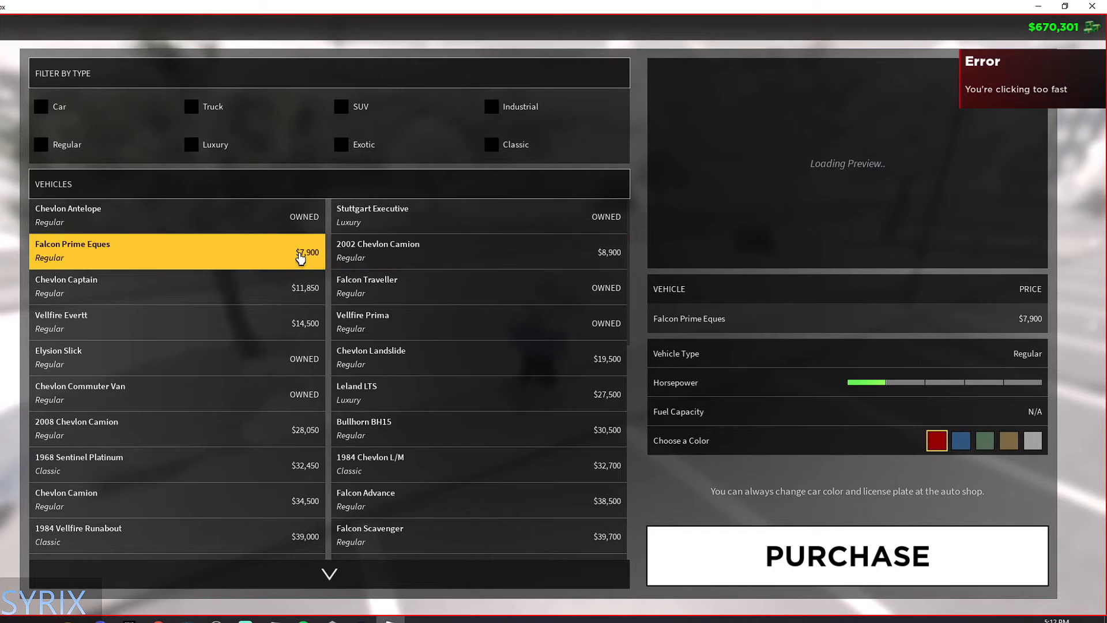
mouse_move(247, 248)
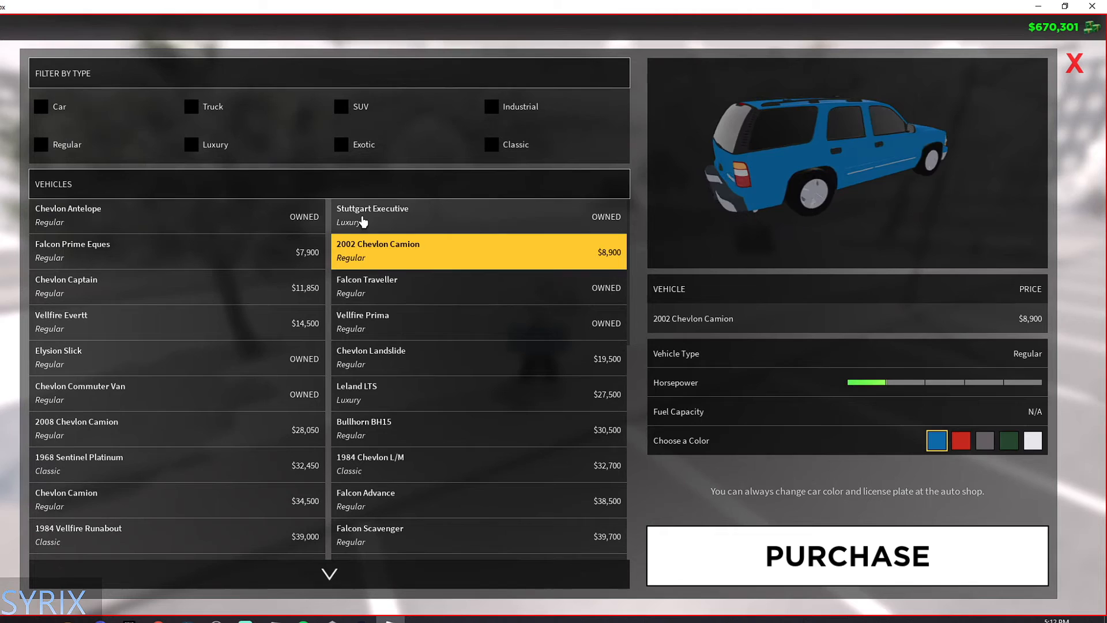
Preview the Falcon Prime Eques, 2002 Chevlon Camion and $14,500 Vellfire Evertt pickup
click(373, 216)
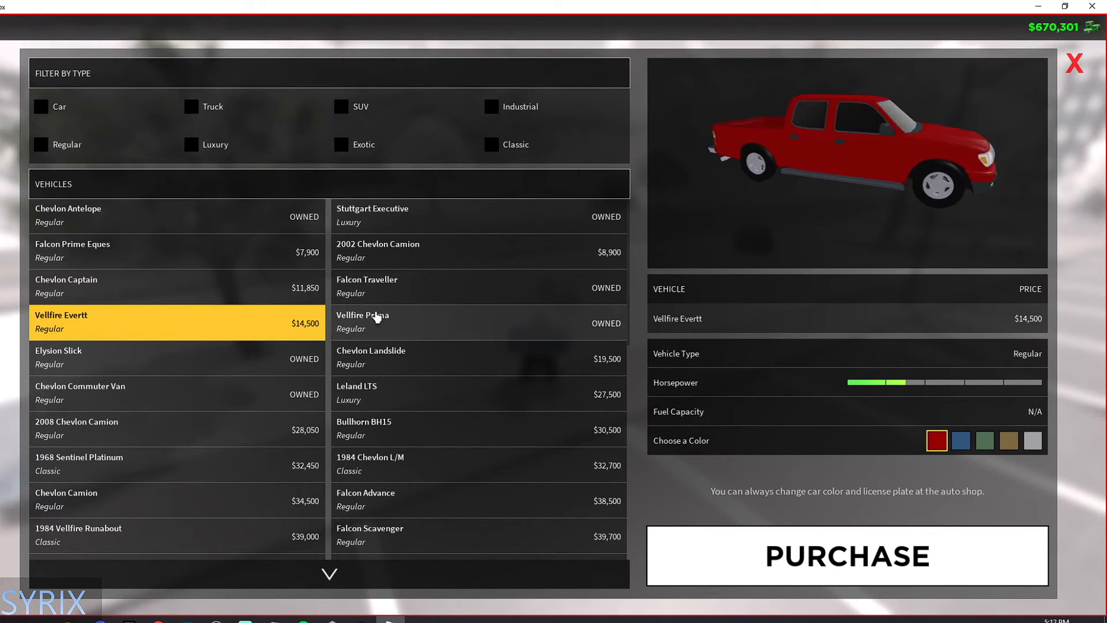
click(362, 321)
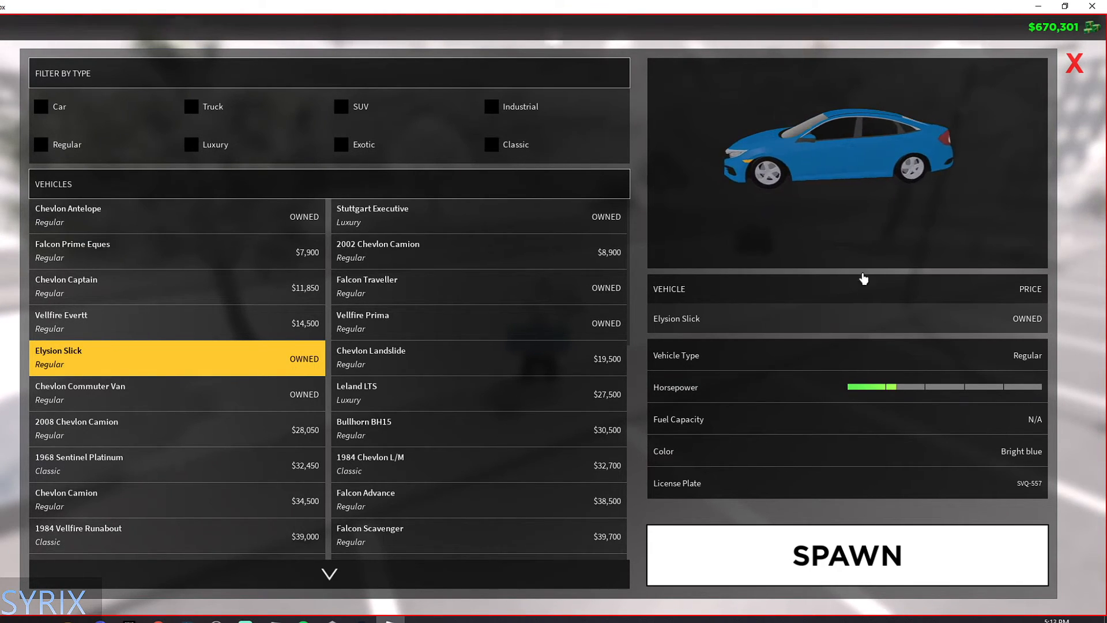
mouse_move(921, 556)
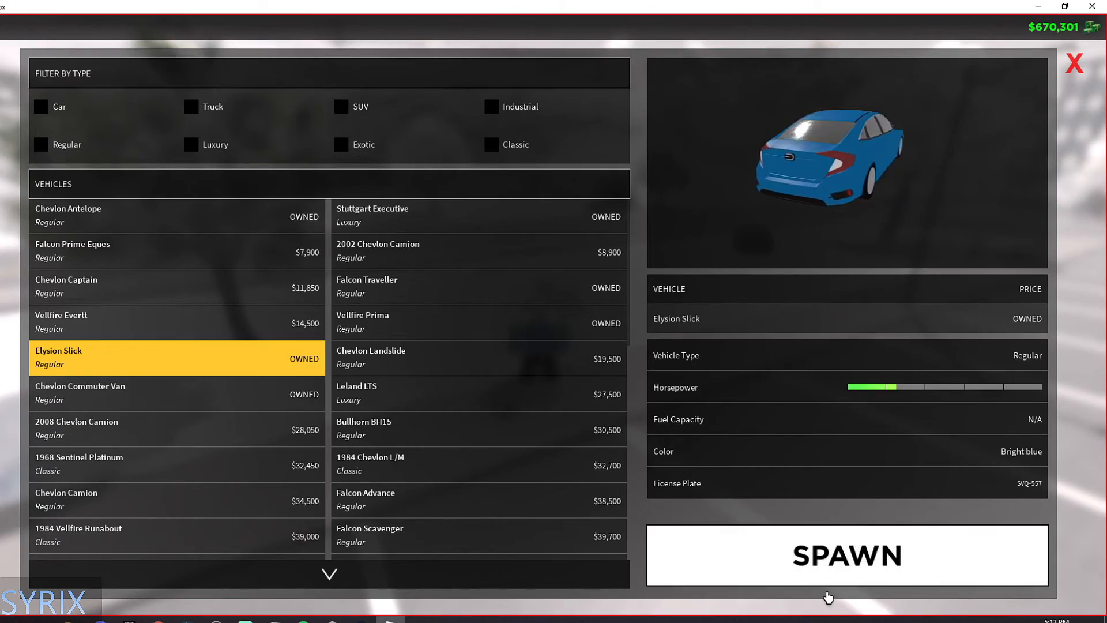
Show the owned bright blue Elysion Slick and watch its rotating preview
click(846, 555)
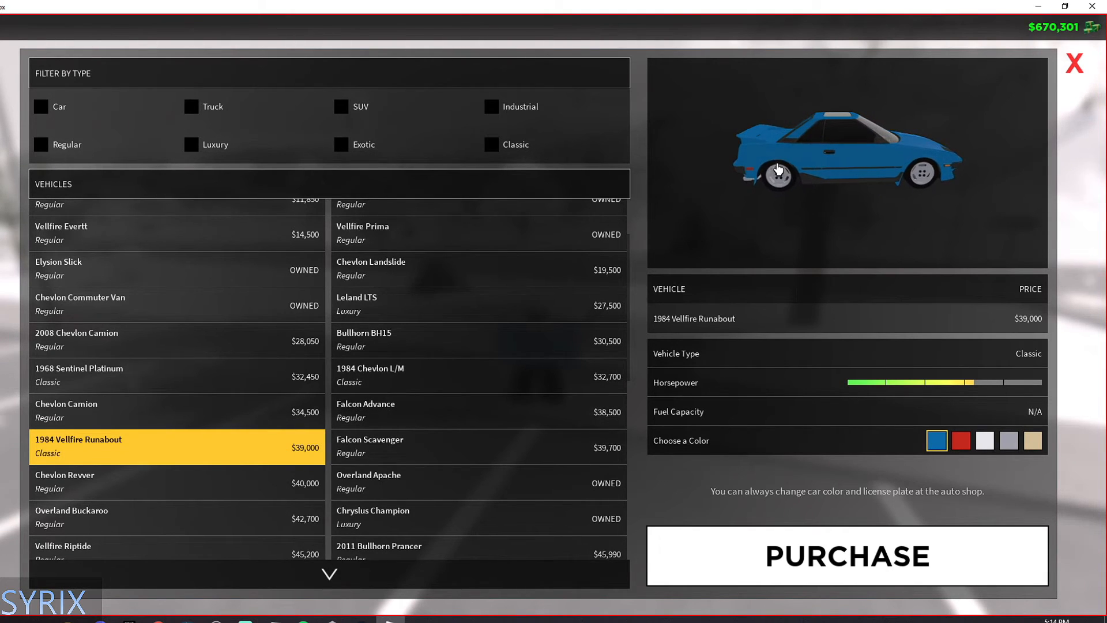
Preview the $39,000 1984 Vellfire Runabout and the $42,700 Overland Buckaroo
click(390, 446)
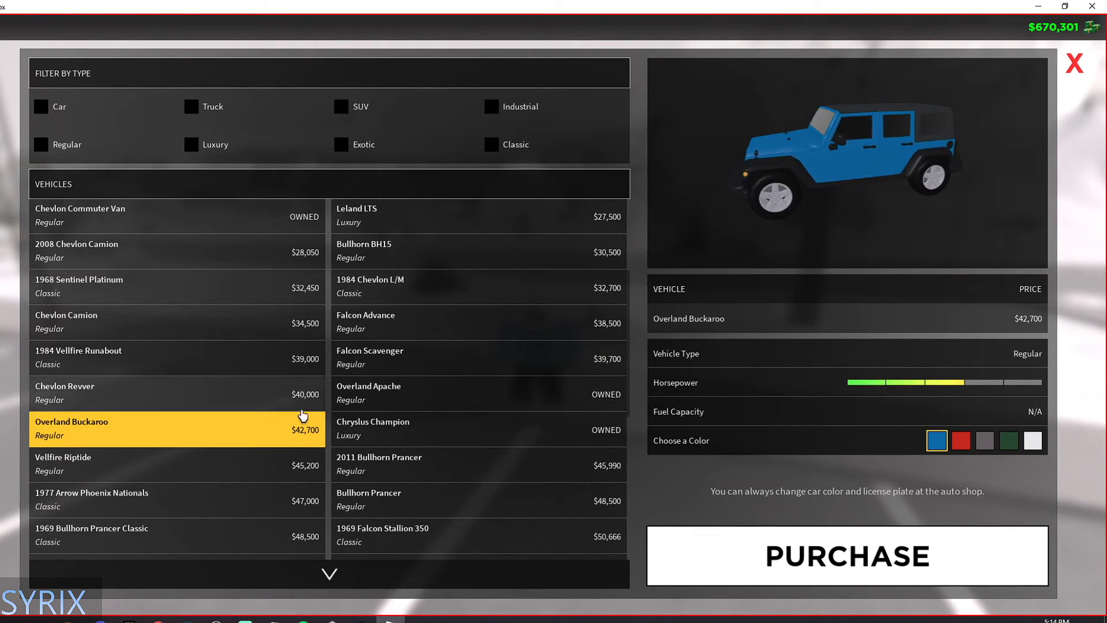
click(478, 393)
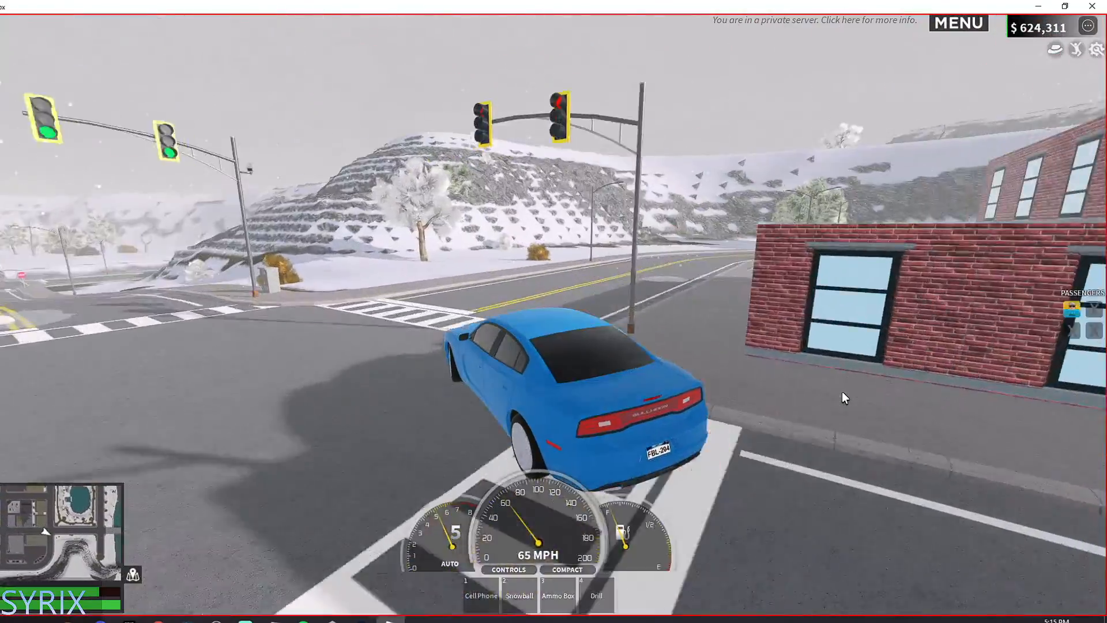
Reopen the dealership menu after driving the newly bought 2011 Bullhorn Prancer
key(w)
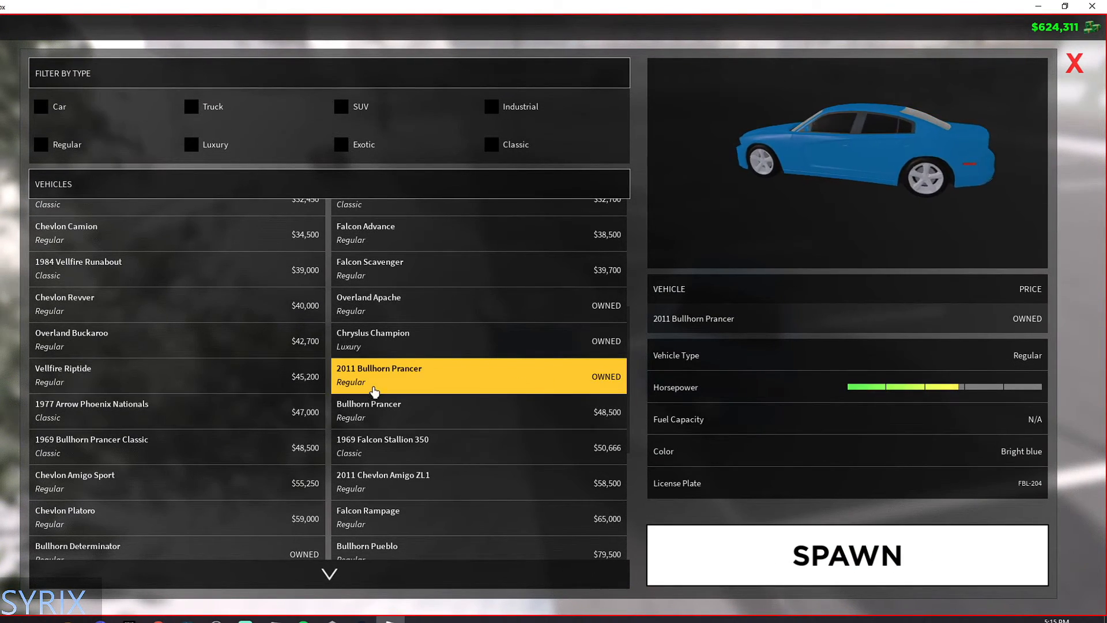
Preview the Bullhorn Prancer, then the blue $132,795 Avantismo S5 convertible
click(91, 411)
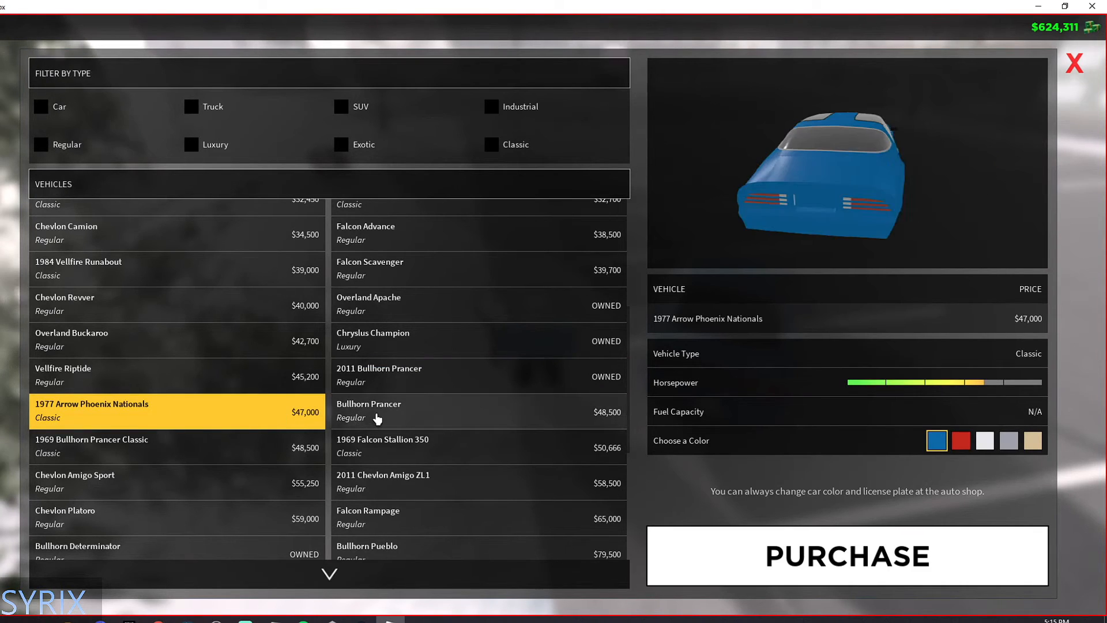
click(378, 411)
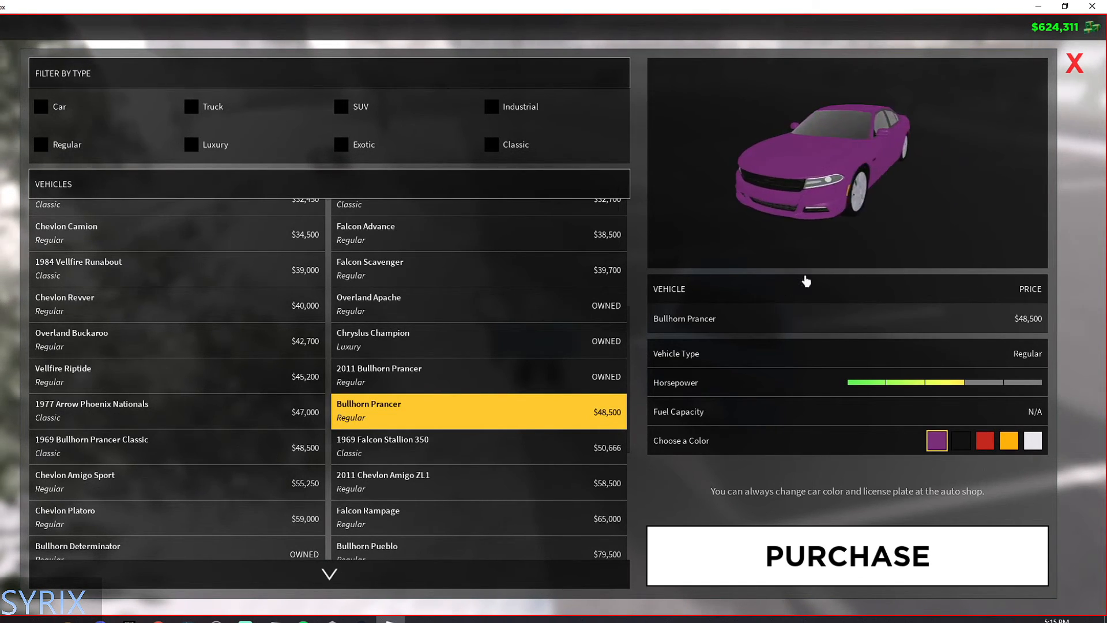
click(478, 375)
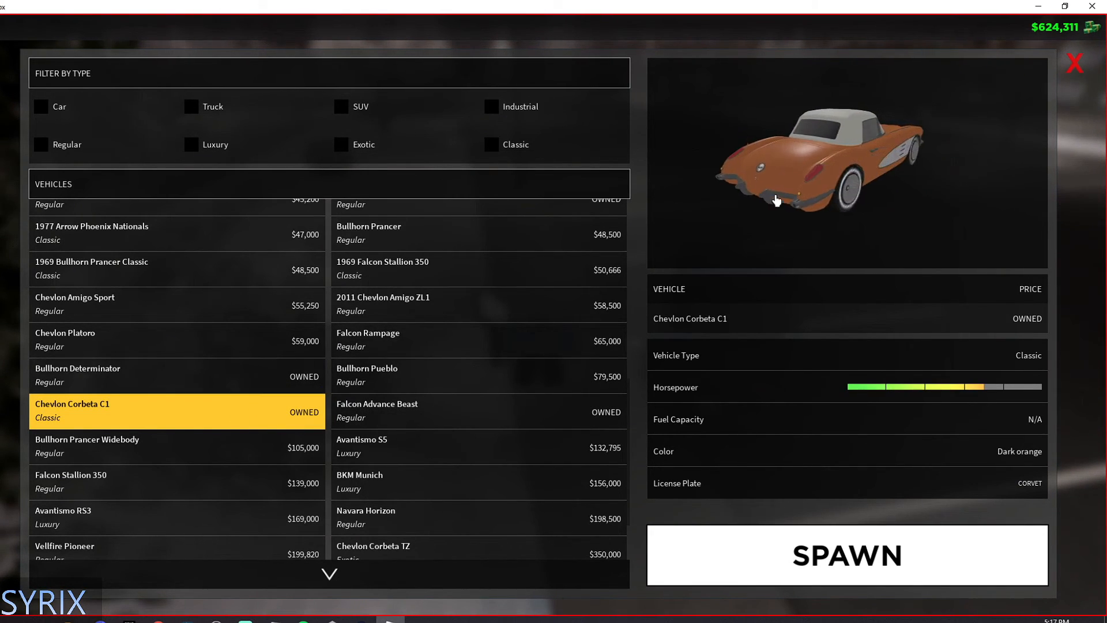
click(845, 554)
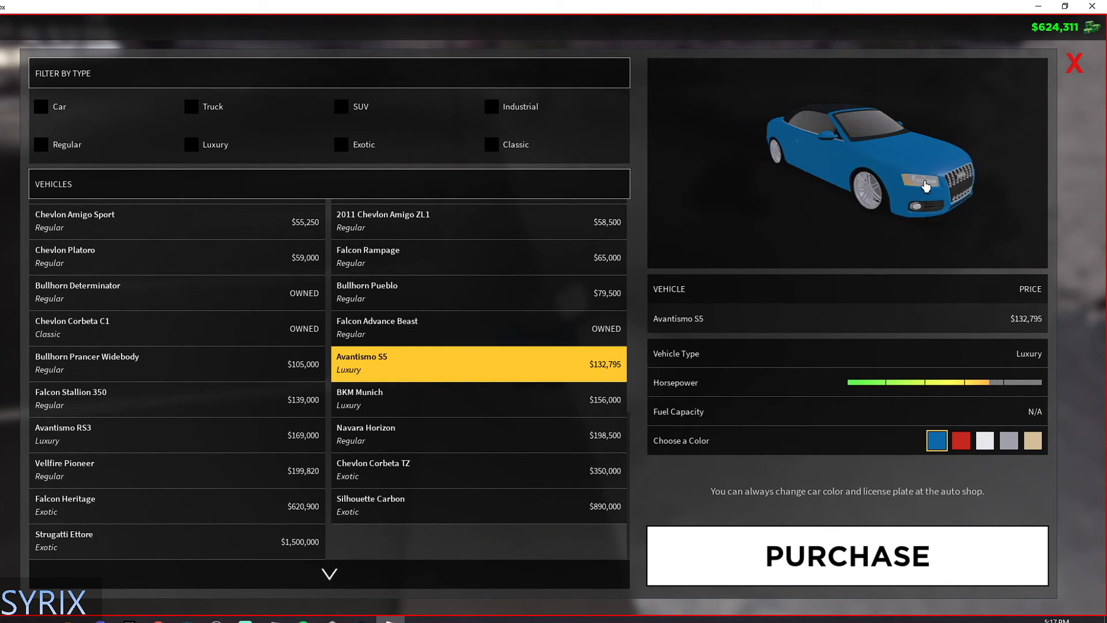
Preview the Falcon Stallion 350, then the $199,820 Vellfire Pioneer
click(177, 399)
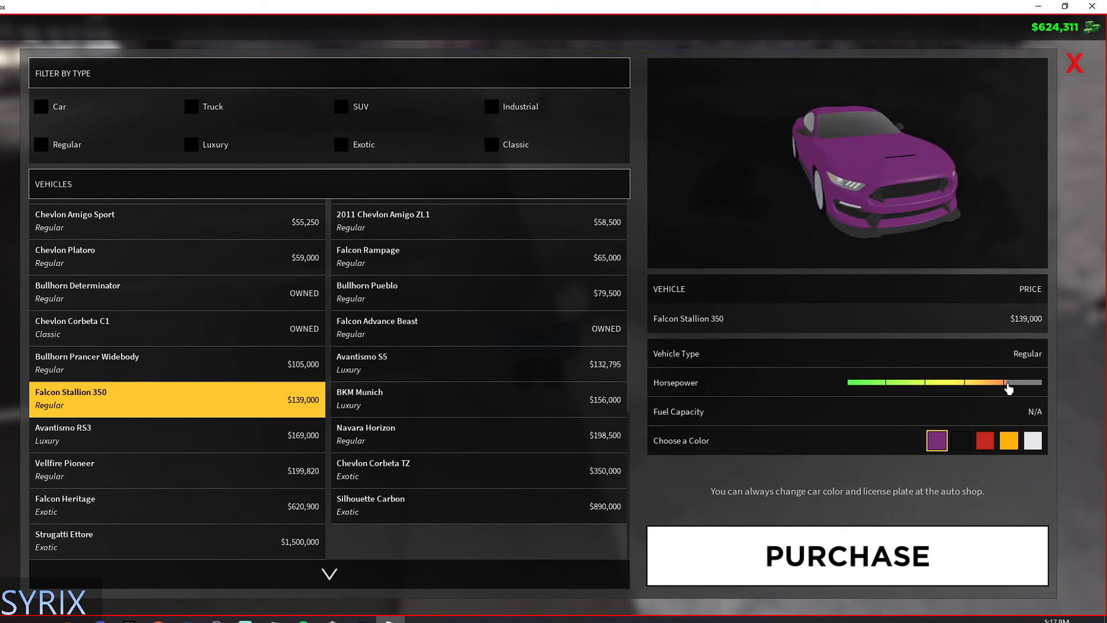
click(87, 364)
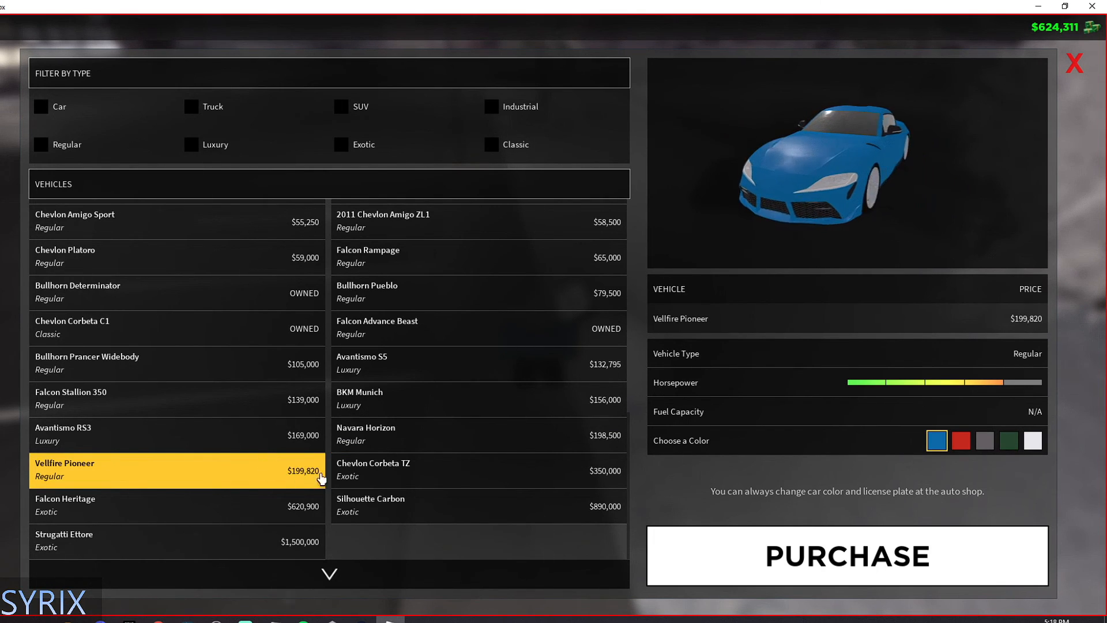
Preview the exotic Chevlon Corbeta TZ, then show the owned Elysion Slick again
click(390, 471)
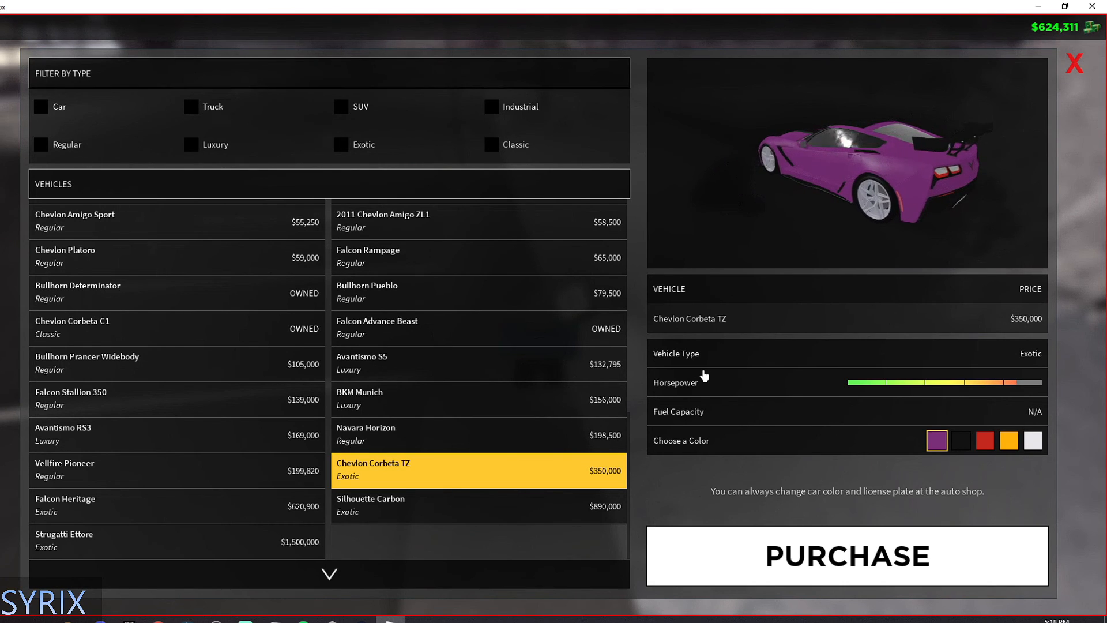
click(65, 505)
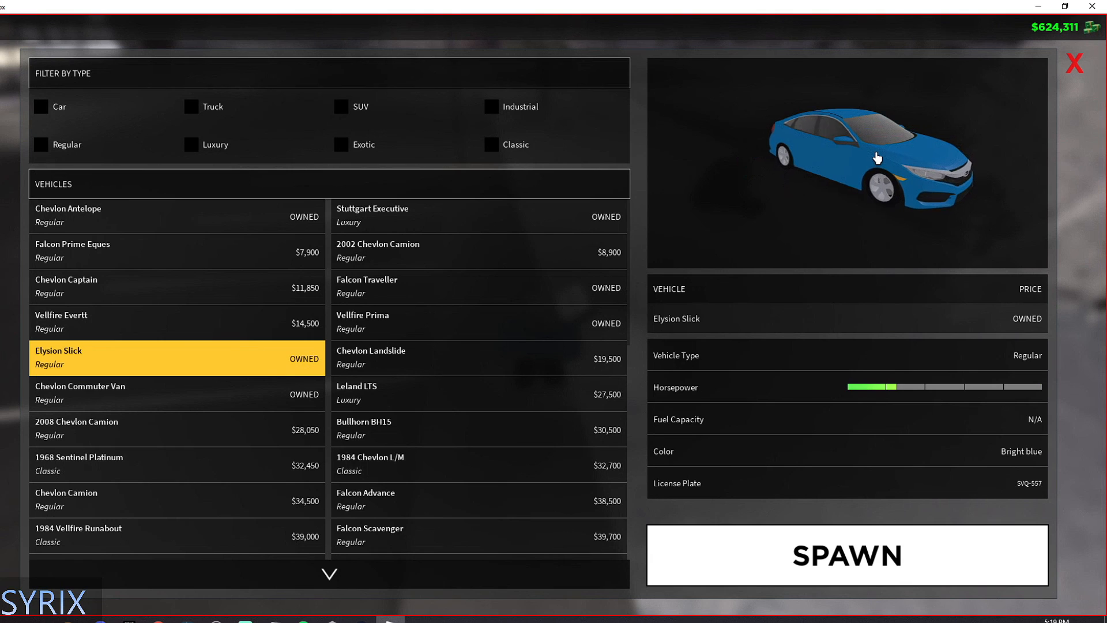
Rotate the preview, revisit the Chevlon Corbeta TZ, and close the dealership
drag(876, 158, 814, 152)
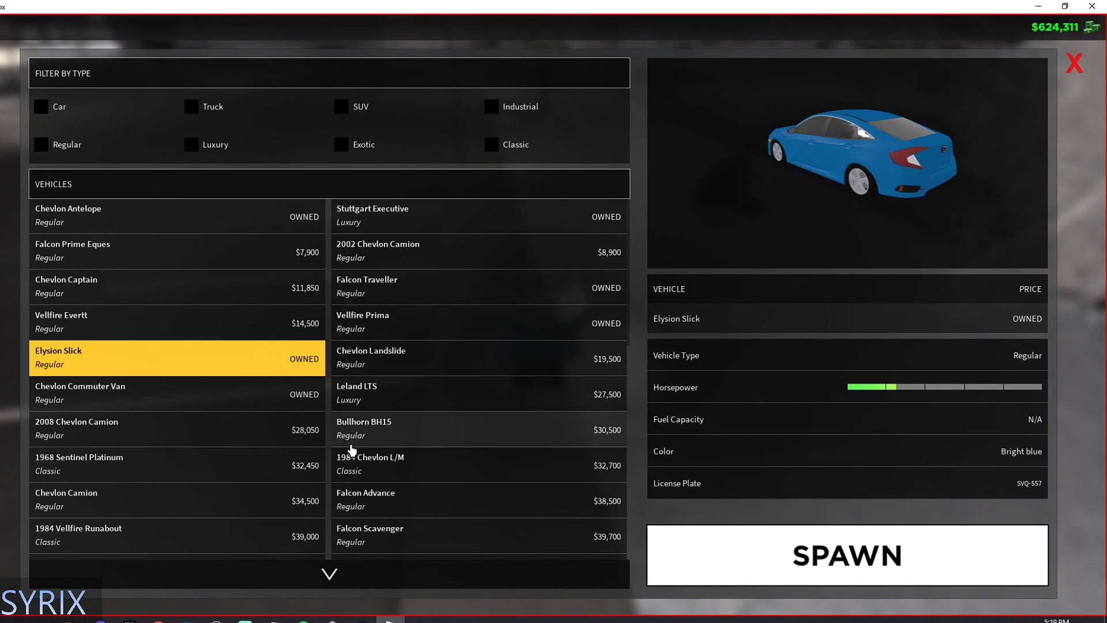
scroll(down, 3)
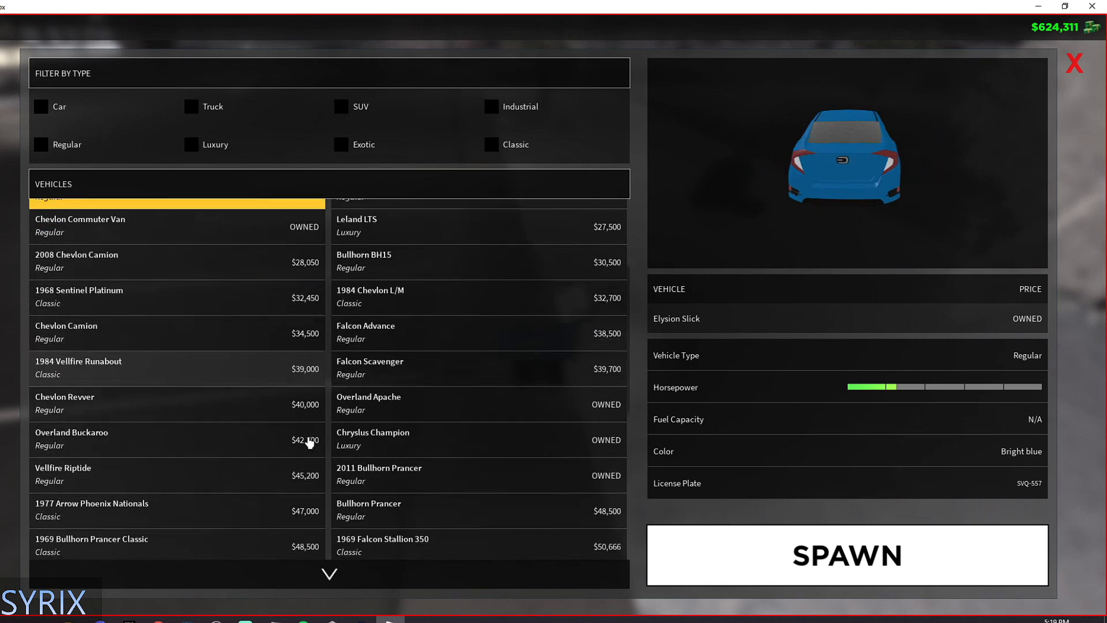
scroll(down, 3)
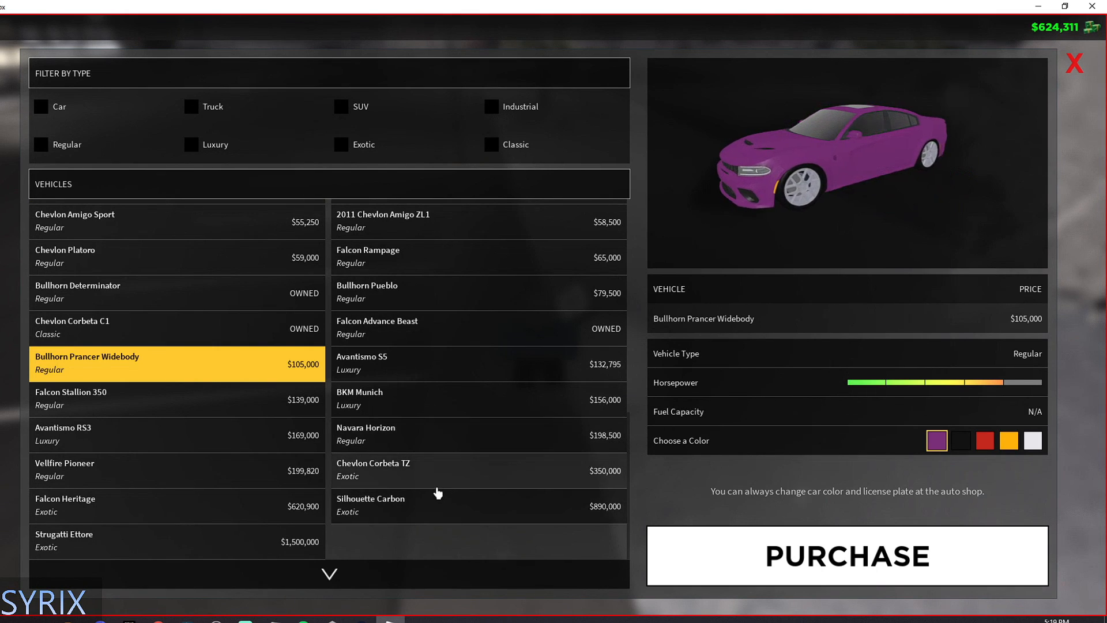
click(425, 471)
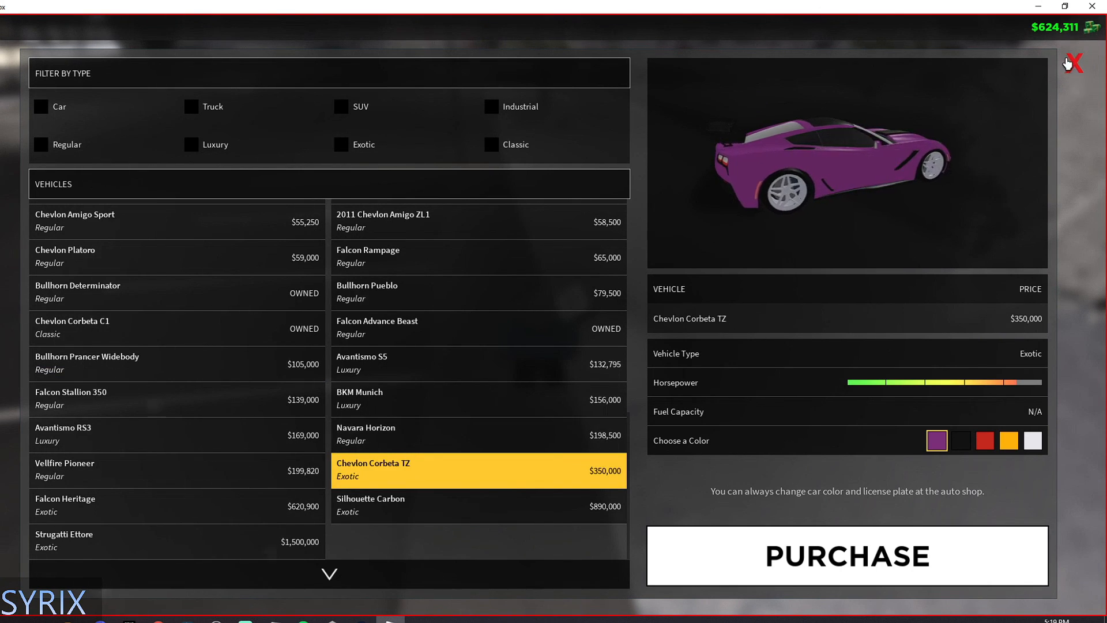
click(1072, 63)
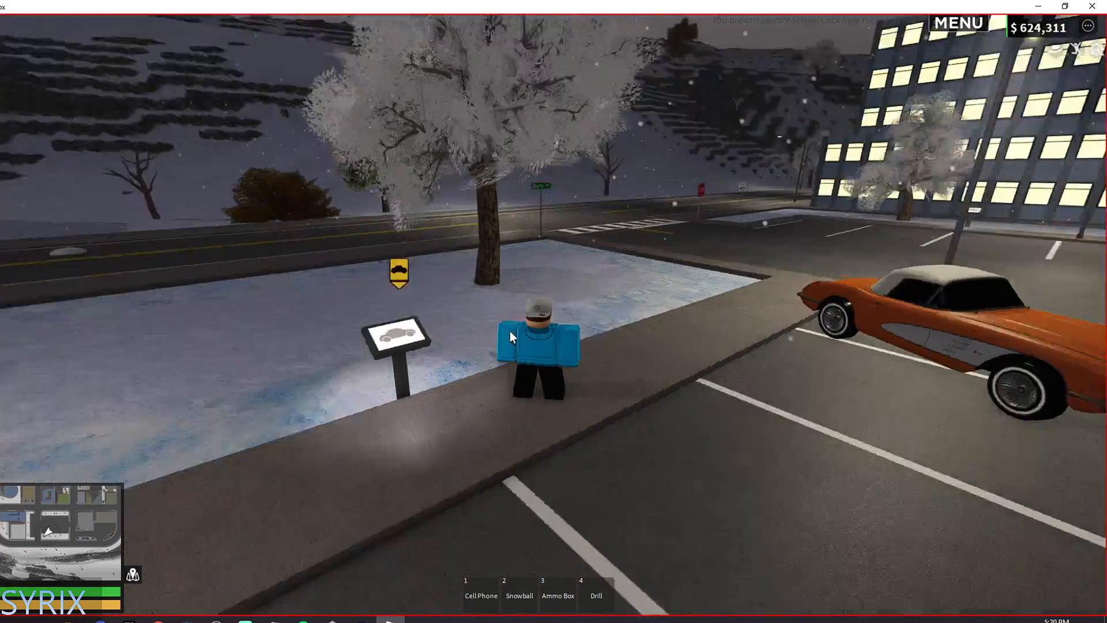